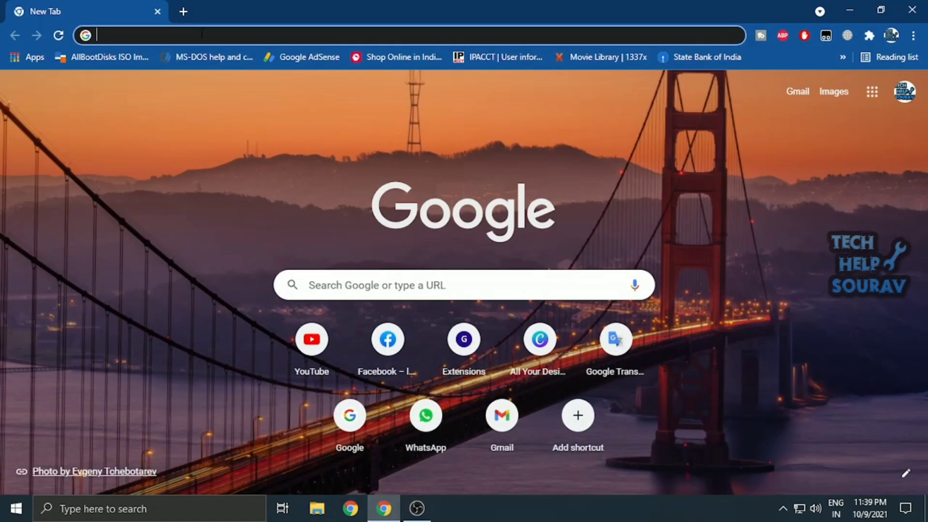
{"action": "mouse_move", "coordinate": [781, 6]}
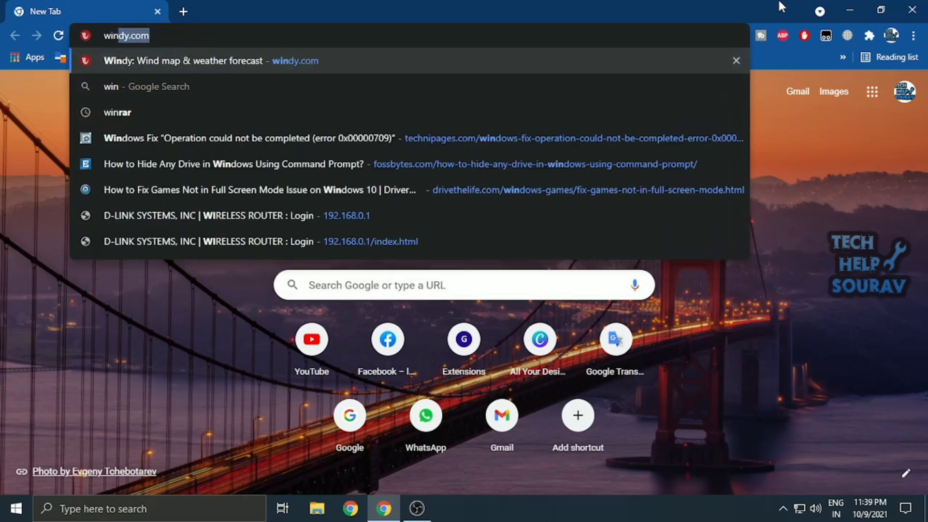
Search Google for 'windows 11 download' from the address bar.
{"action": "type", "text": "windows 1"}
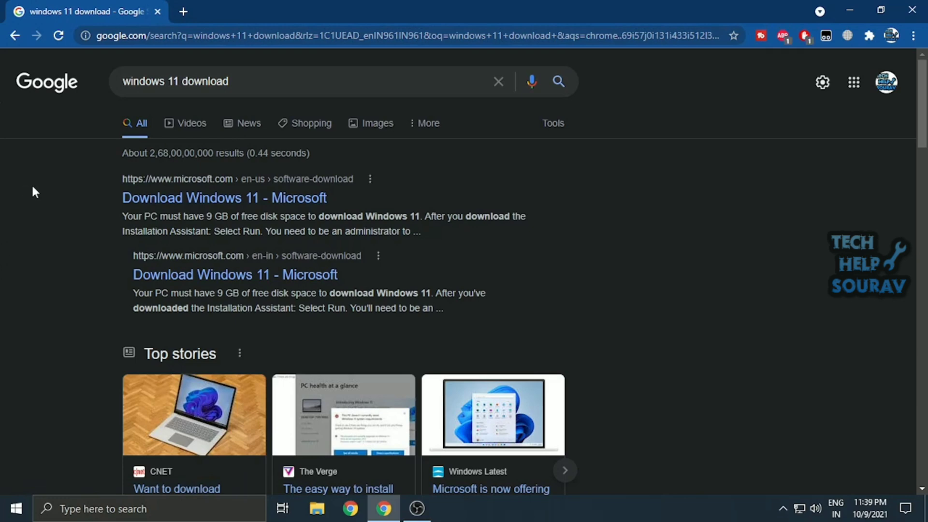
Open the 'Download Windows 11 - Microsoft' result and scroll down to the Disk Image (ISO) section.
{"action": "left_click", "coordinate": [223, 198]}
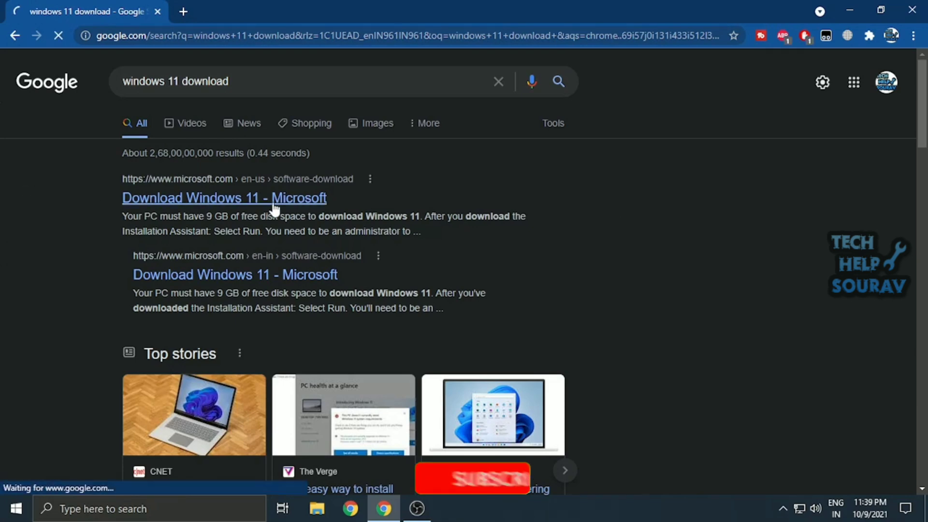
{"action": "left_click", "coordinate": [224, 198]}
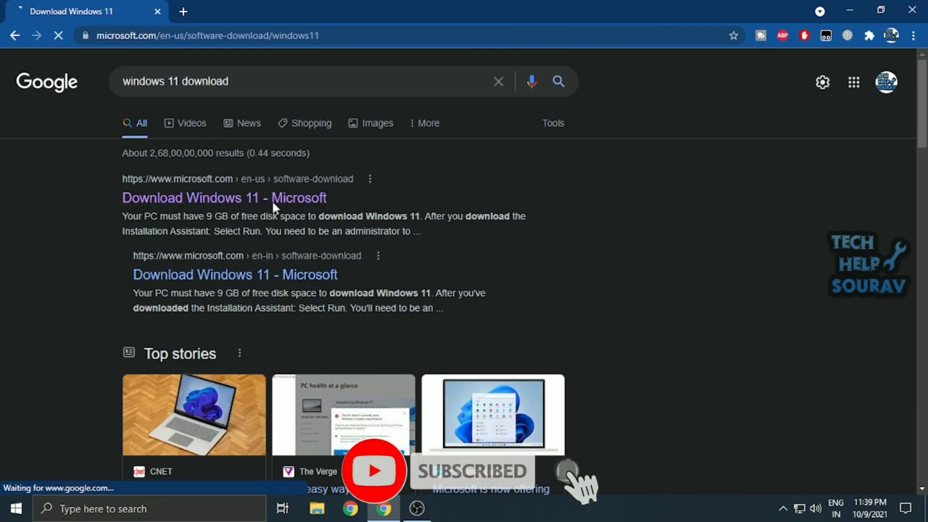
{"action": "left_click", "coordinate": [224, 197]}
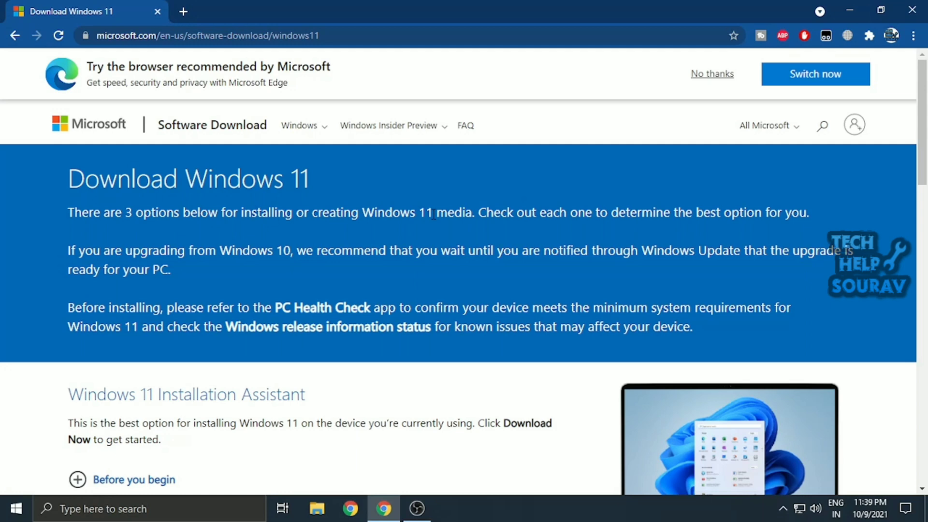
{"action": "mouse_move", "coordinate": [195, 266]}
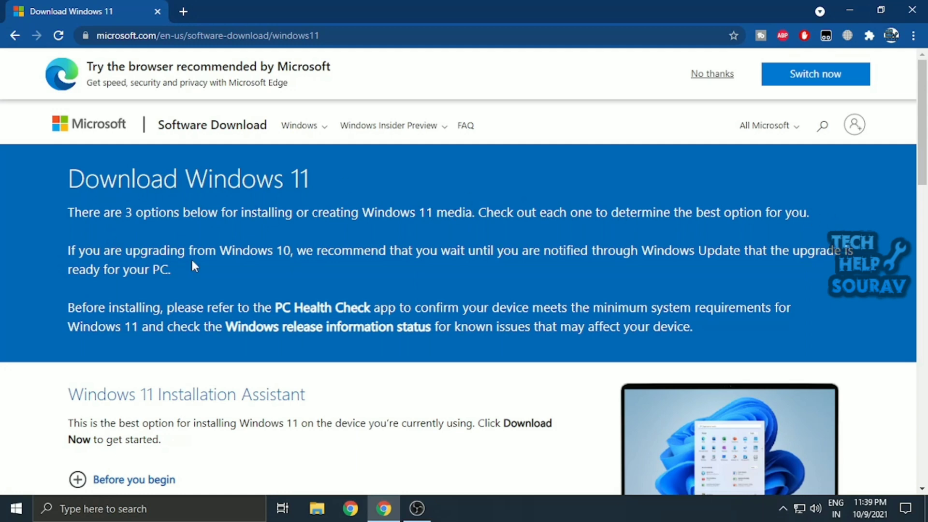
{"action": "scroll", "scroll_direction": "down", "scroll_amount": 3}
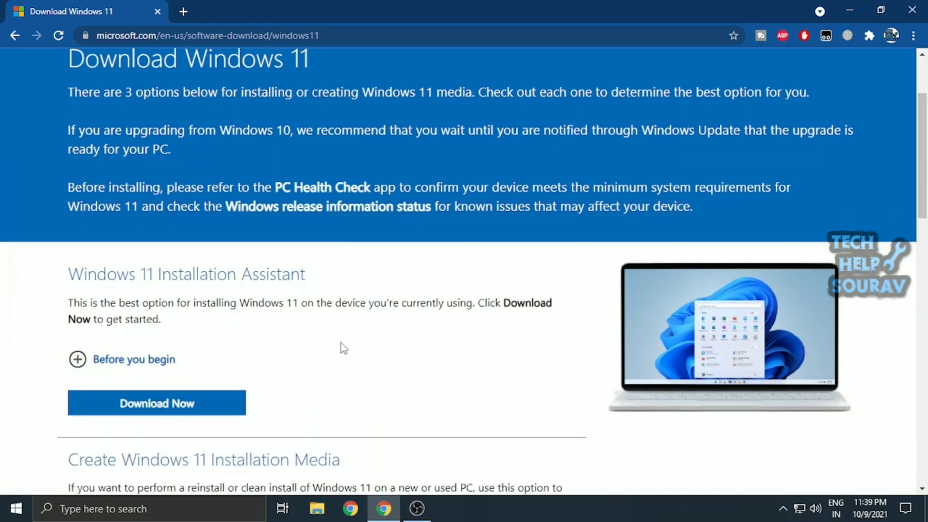
{"action": "scroll", "scroll_direction": "down", "scroll_amount": 3}
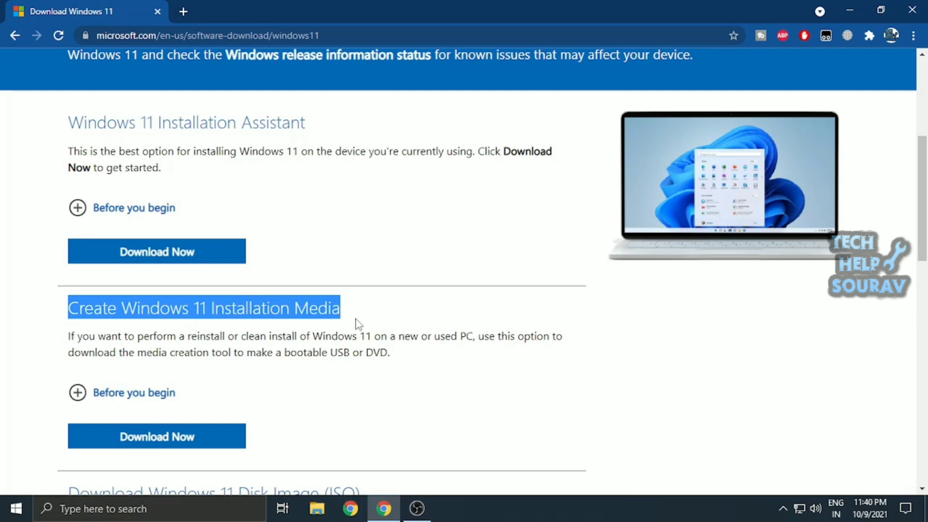
{"action": "scroll", "scroll_direction": "down", "scroll_amount": 3}
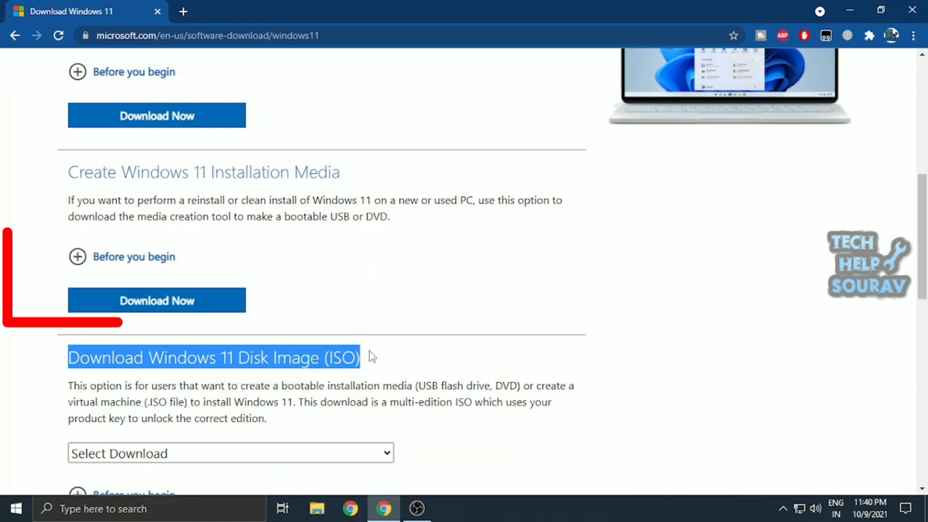
{"action": "scroll", "scroll_direction": "down", "scroll_amount": 3}
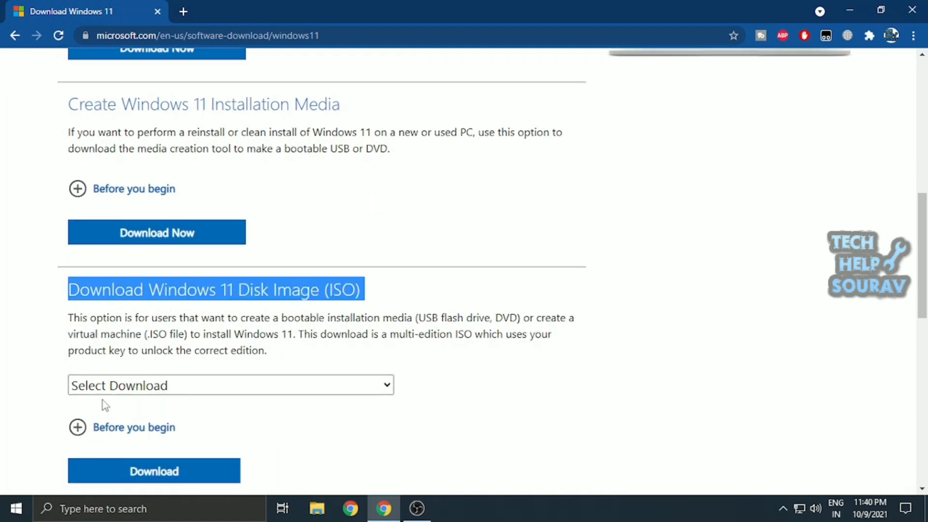
Select the Windows 11 disc image, confirm English International, and start the 64-bit download.
{"action": "left_click", "coordinate": [230, 384]}
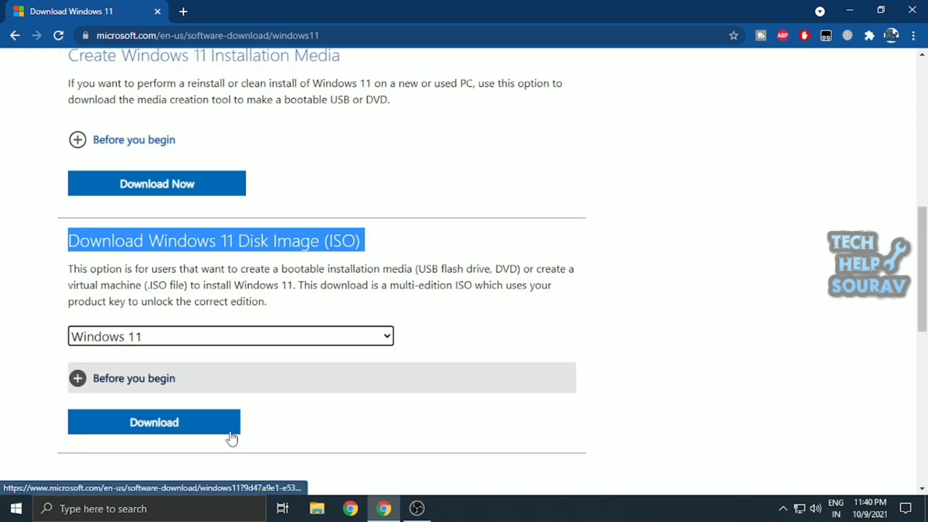
{"action": "left_click", "coordinate": [153, 422]}
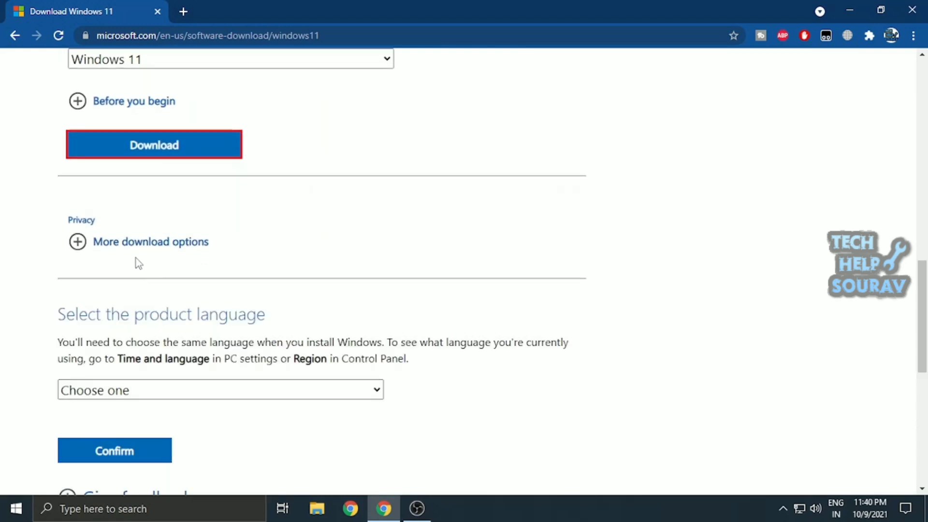
{"action": "left_click", "coordinate": [220, 390]}
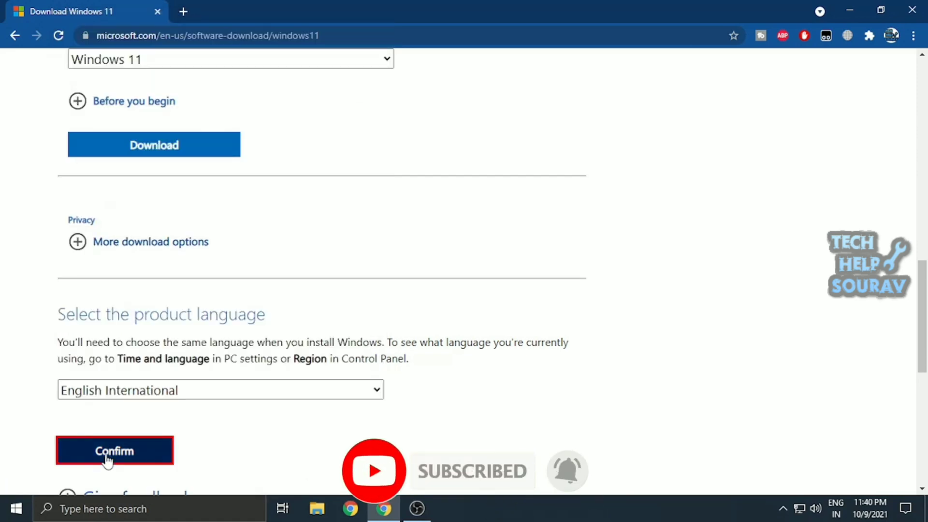
{"action": "left_click", "coordinate": [114, 450]}
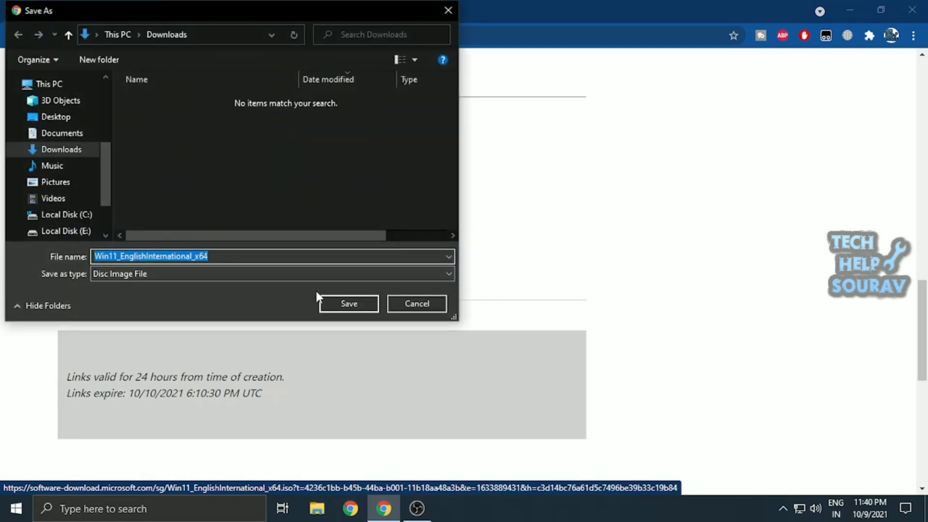
Save the Windows 11 x64 ISO to Local Disk (G:).
{"action": "left_click", "coordinate": [66, 192]}
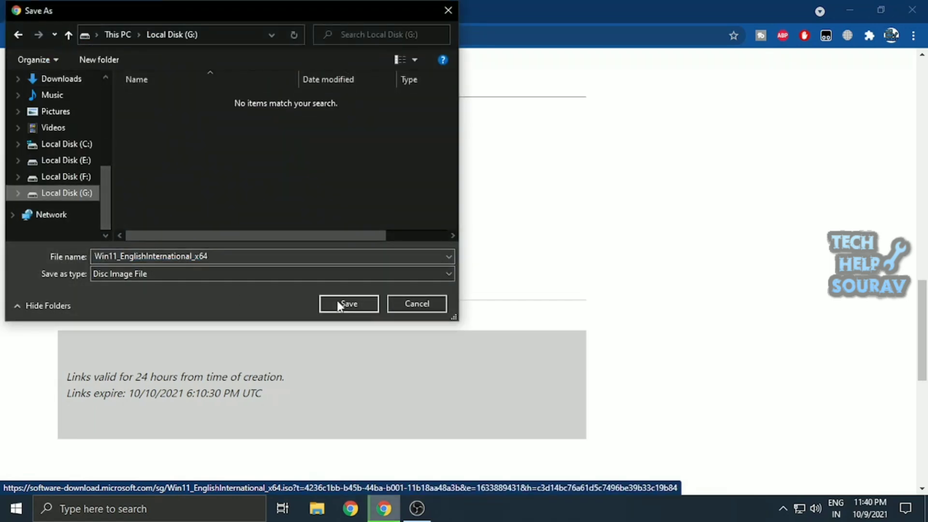
{"action": "left_click", "coordinate": [348, 303]}
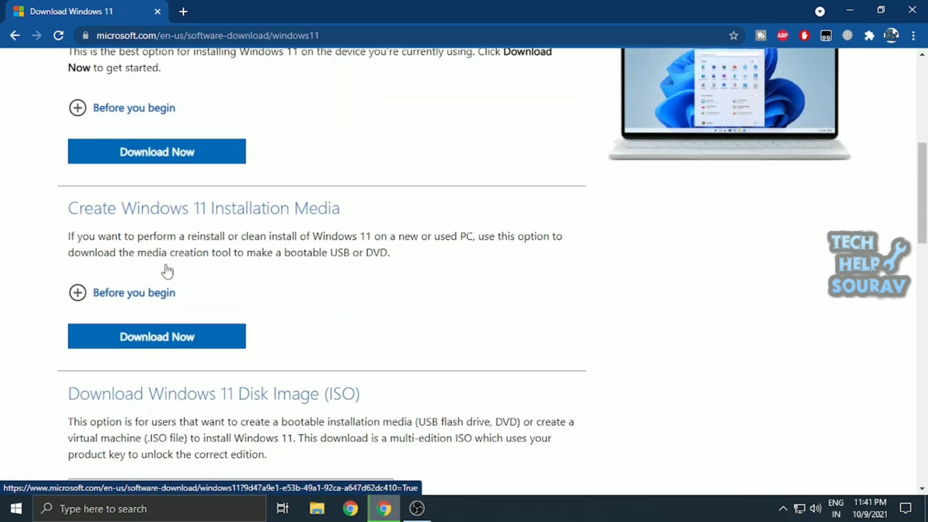
Download MediaCreationTool.exe to Local Disk (G:) and launch it from the download bar.
{"action": "left_click_drag", "start_coordinate": [68, 208], "coordinate": [335, 208]}
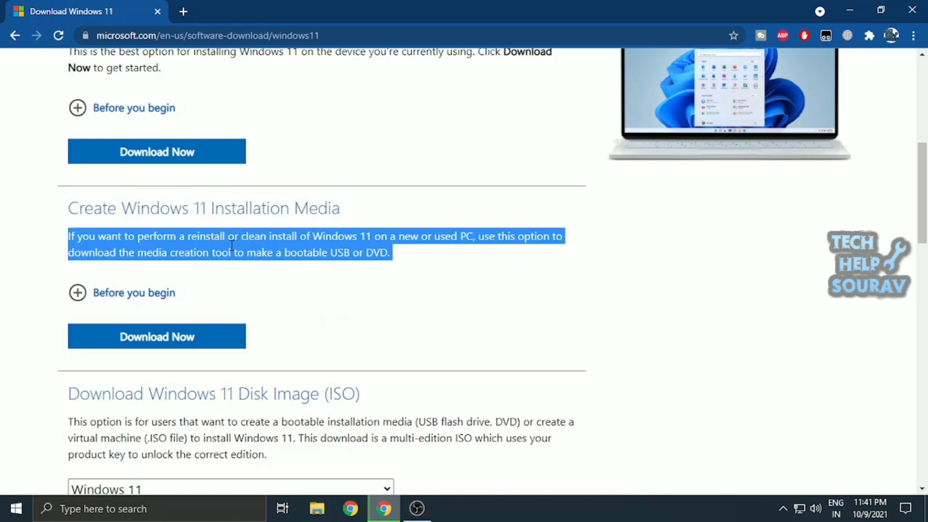
{"action": "left_click", "coordinate": [156, 336]}
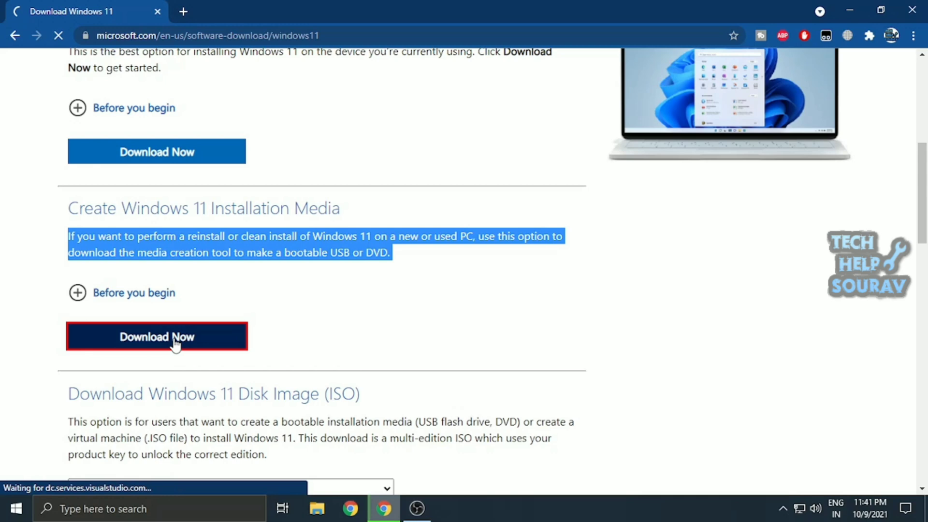
{"action": "left_click", "coordinate": [157, 336]}
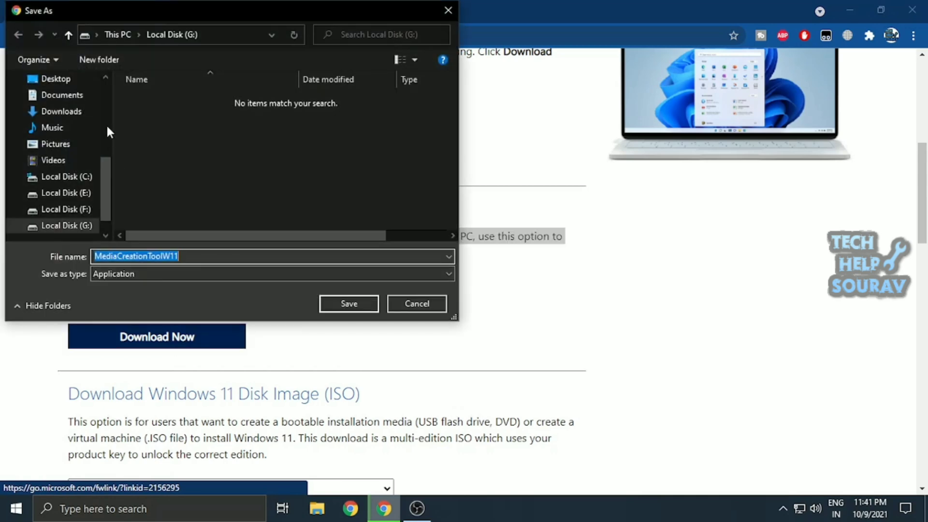
{"action": "left_click", "coordinate": [348, 303]}
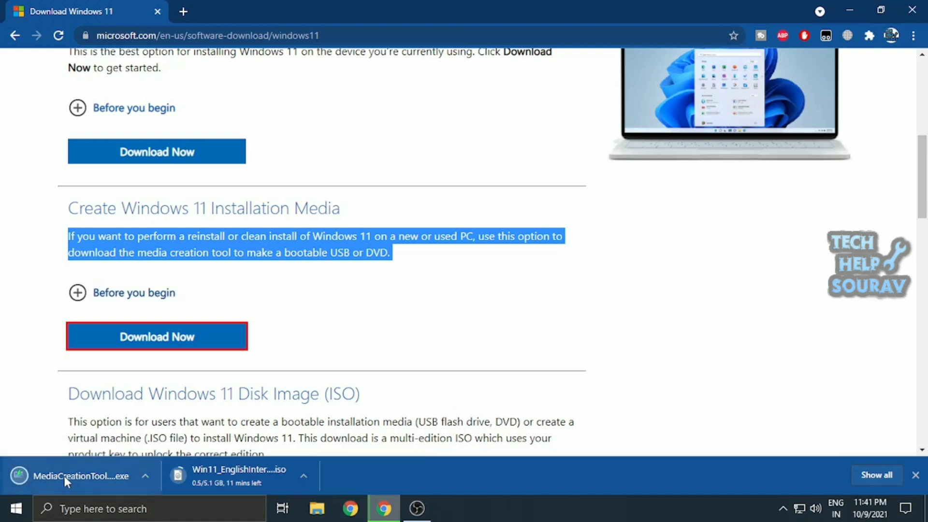
{"action": "left_click", "coordinate": [65, 475]}
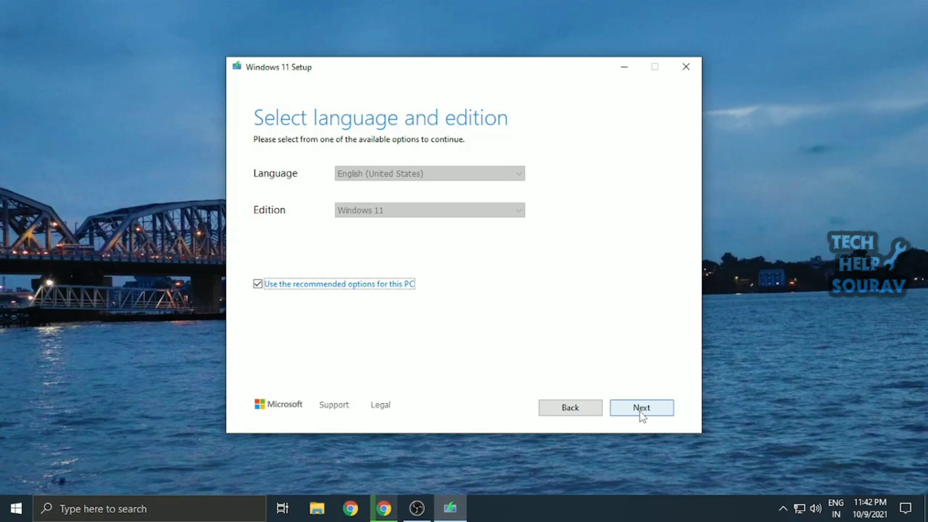
Untick recommended options, keep English (United States) and Windows 11, and continue.
{"action": "left_click", "coordinate": [257, 284]}
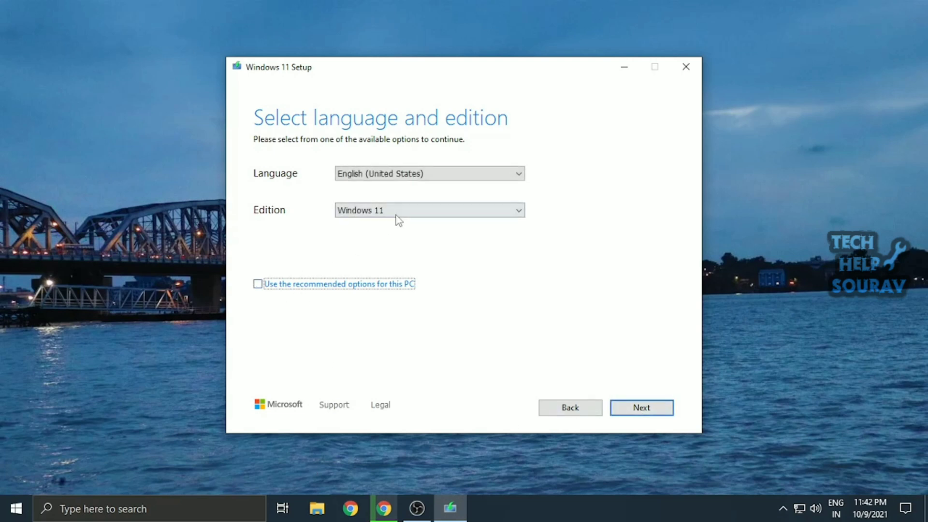
{"action": "left_click", "coordinate": [429, 173]}
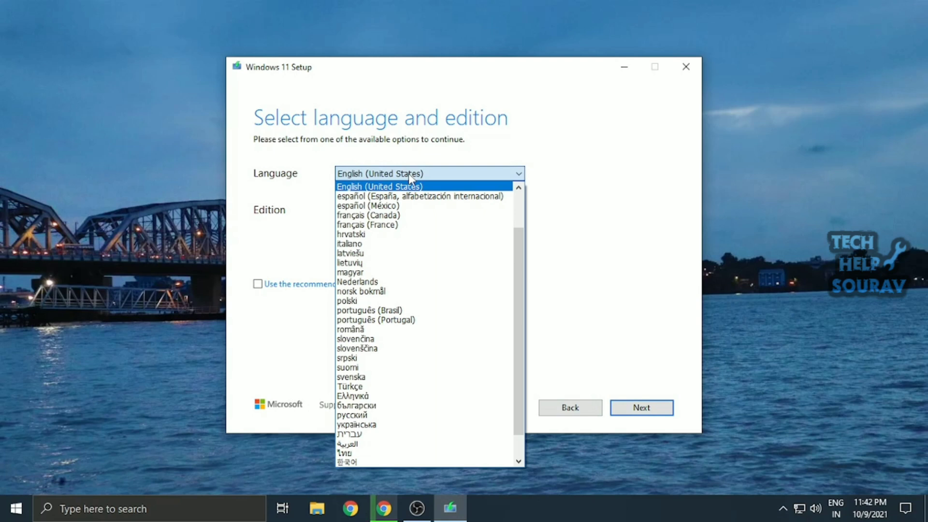
{"action": "left_click", "coordinate": [379, 185]}
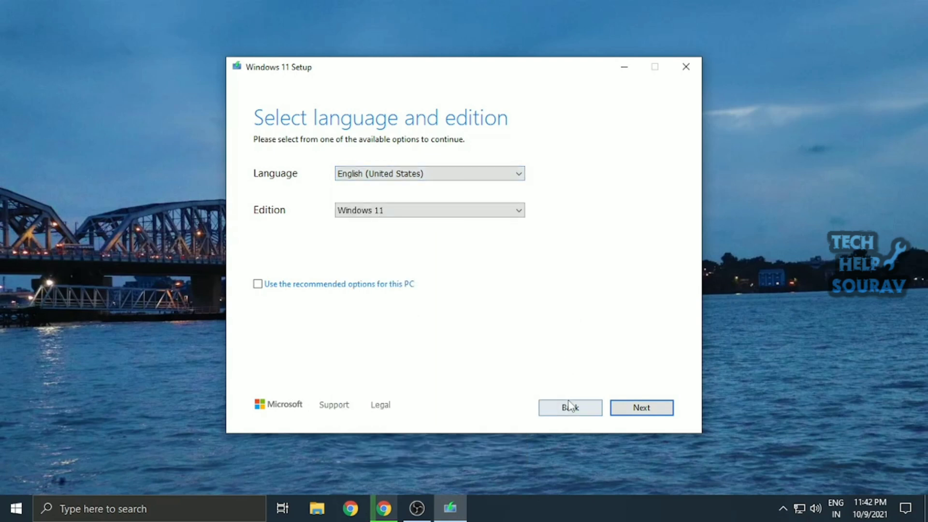
{"action": "left_click", "coordinate": [641, 407]}
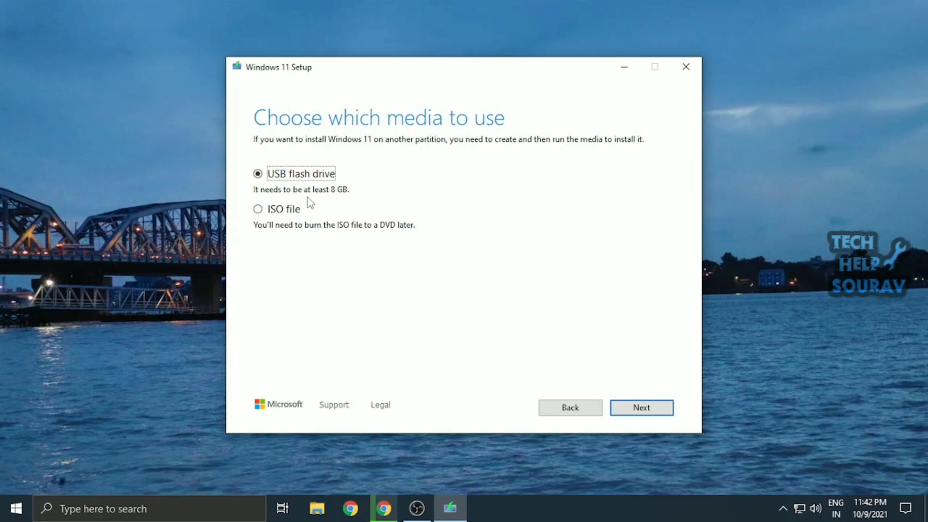
{"action": "mouse_move", "coordinate": [258, 213]}
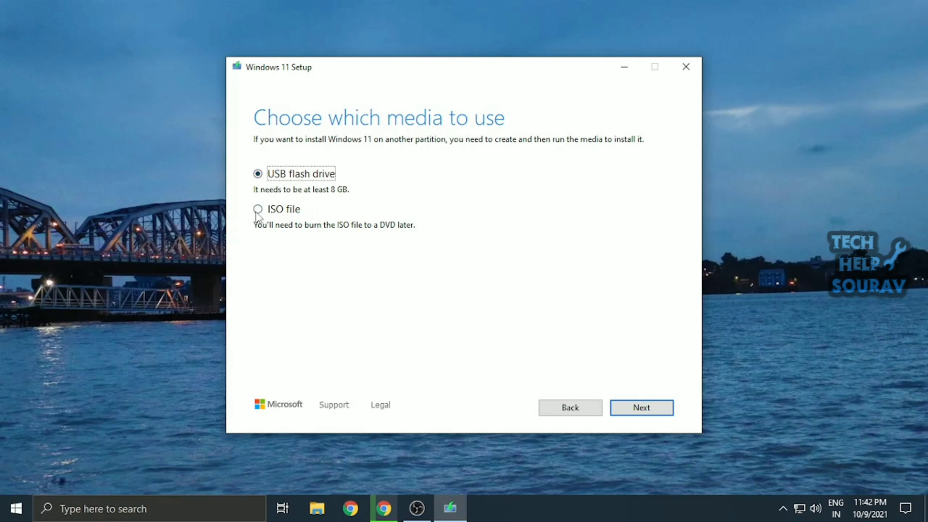
{"action": "left_click", "coordinate": [257, 209]}
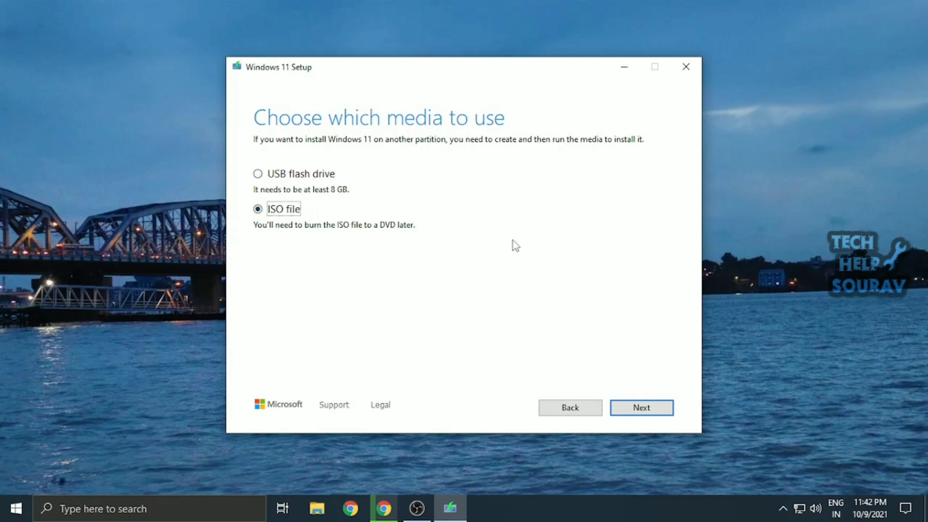
{"action": "left_click", "coordinate": [641, 407]}
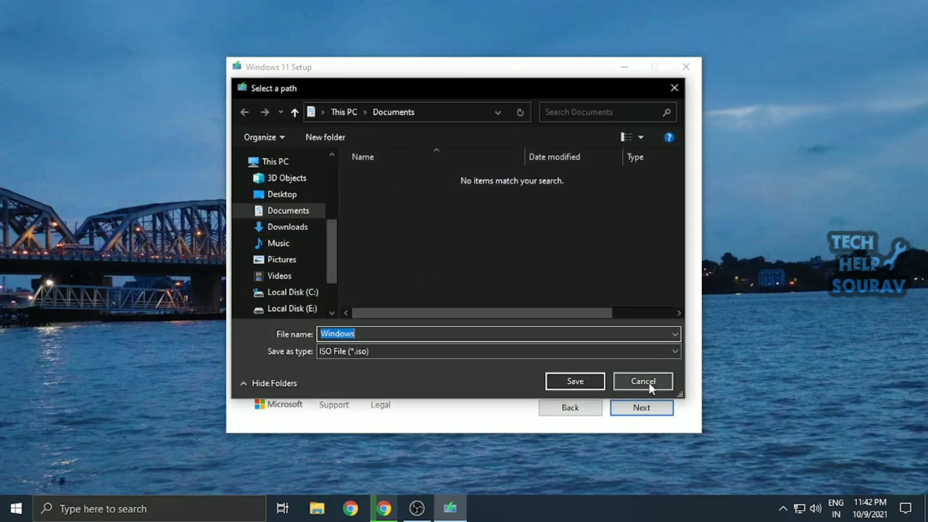
{"action": "left_click", "coordinate": [643, 381]}
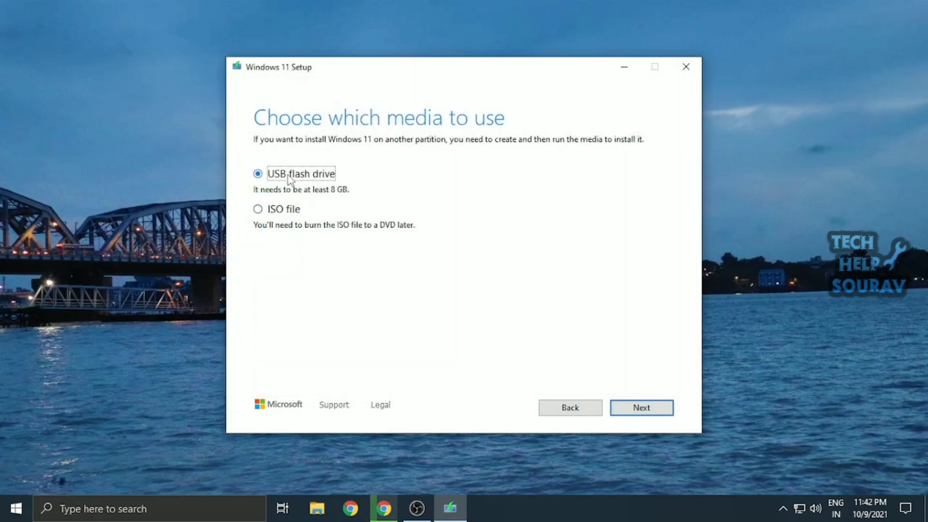
{"action": "mouse_move", "coordinate": [320, 198]}
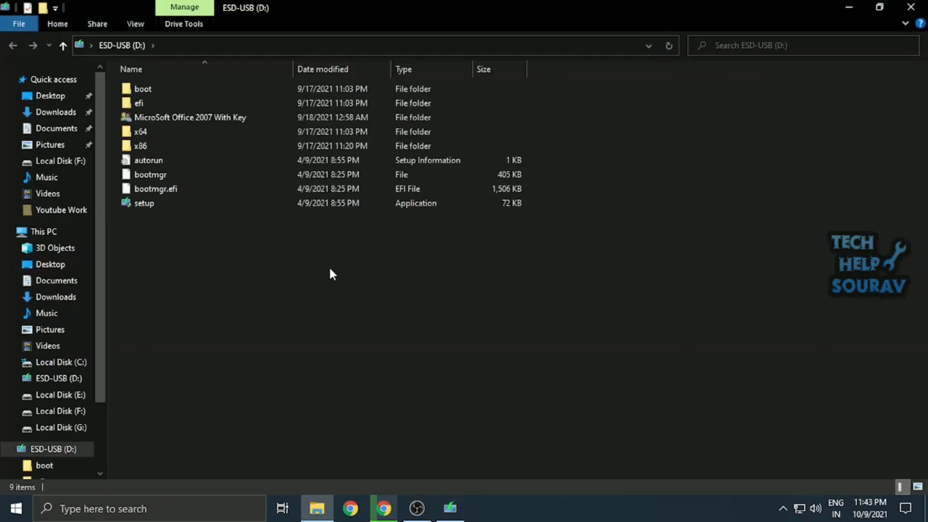
Quick-format the ESD-USB (D:) drive as FAT32 from This PC.
{"action": "left_click", "coordinate": [43, 231]}
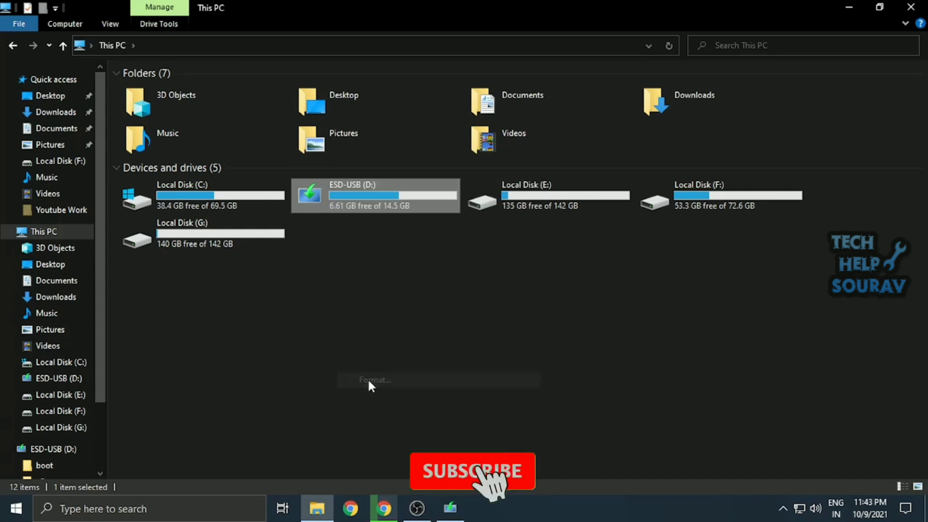
{"action": "left_click", "coordinate": [374, 379]}
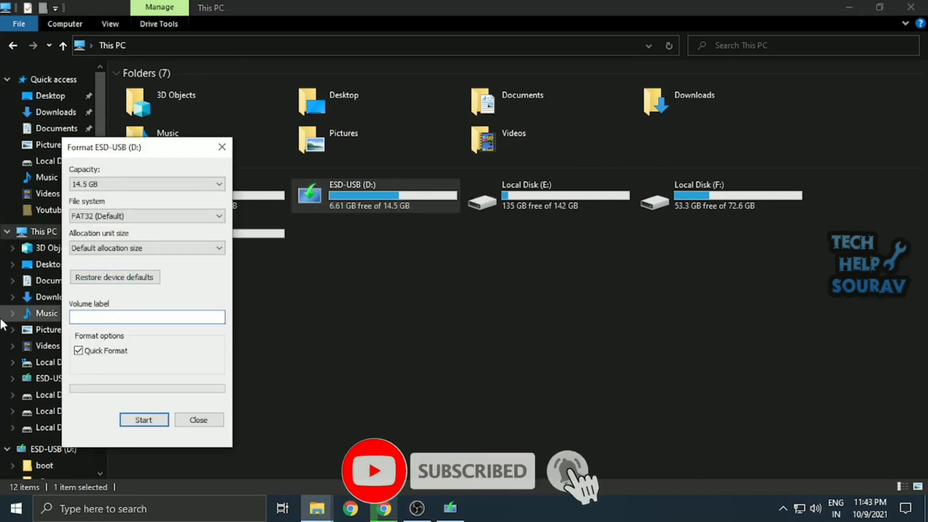
{"action": "left_click", "coordinate": [143, 419]}
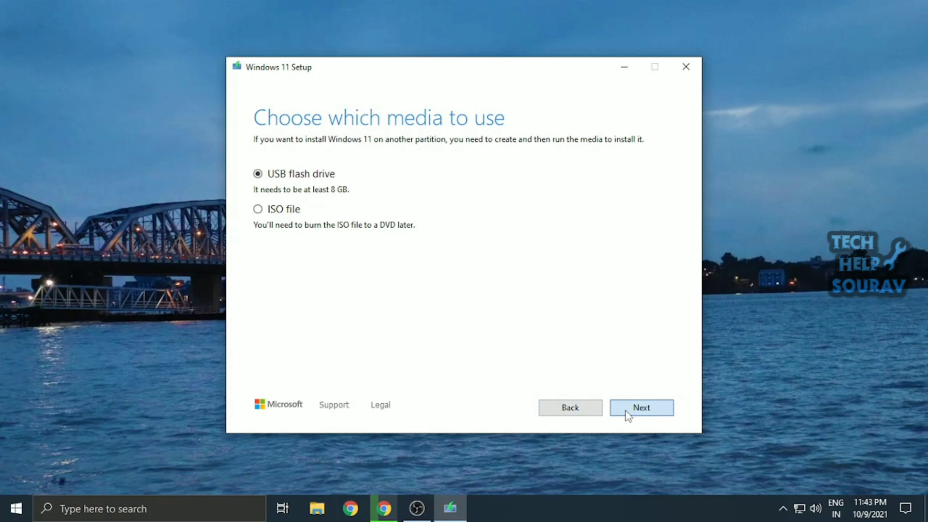
Choose removable drive D:, create the Windows 11 media, then open ESD-USB (D:) to check files.
{"action": "left_click", "coordinate": [15, 509]}
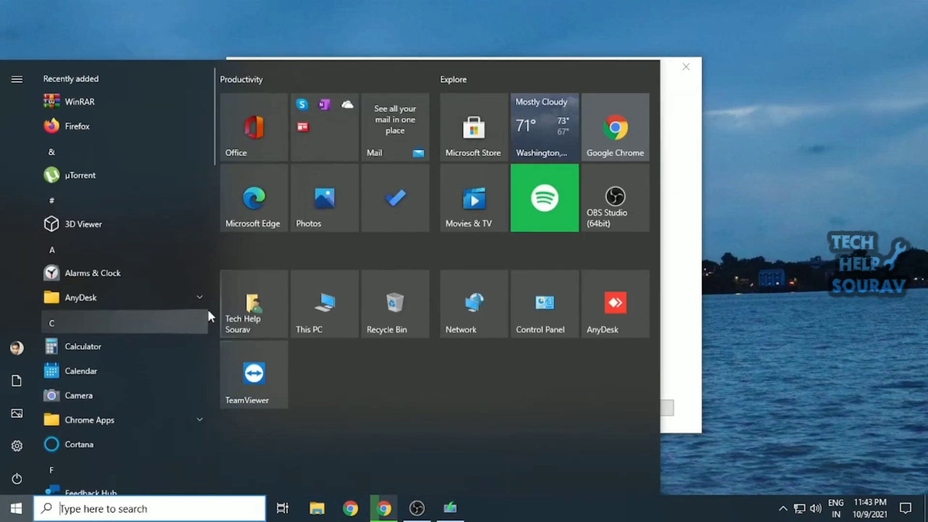
{"action": "left_click", "coordinate": [325, 304]}
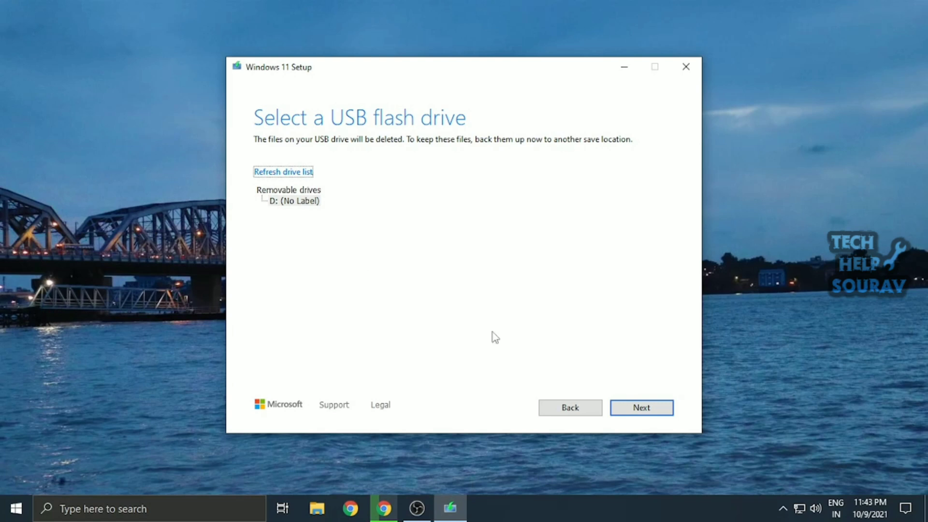
{"action": "left_click", "coordinate": [640, 408]}
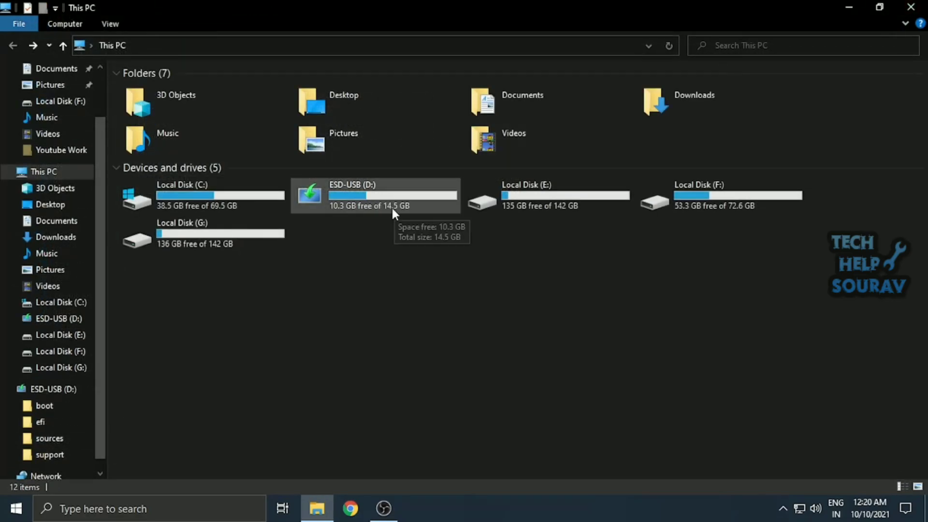
{"action": "double_click", "coordinate": [351, 195]}
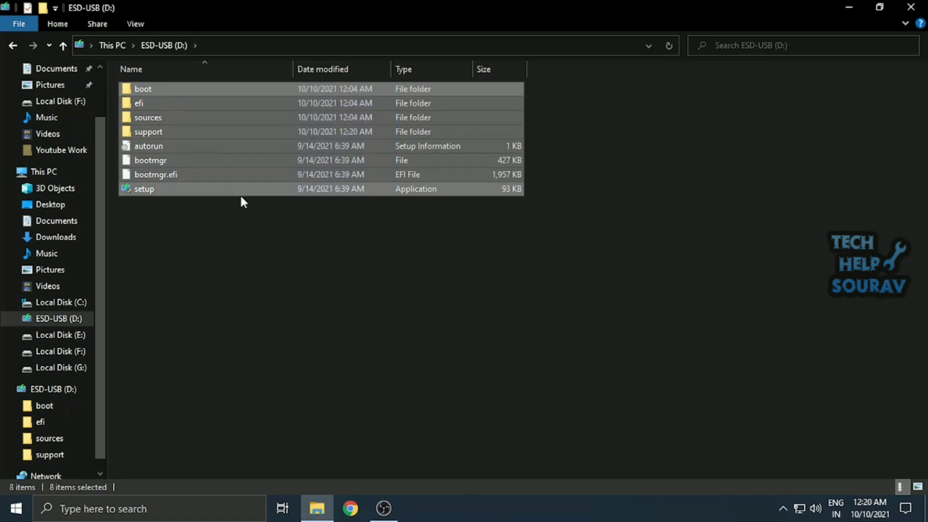